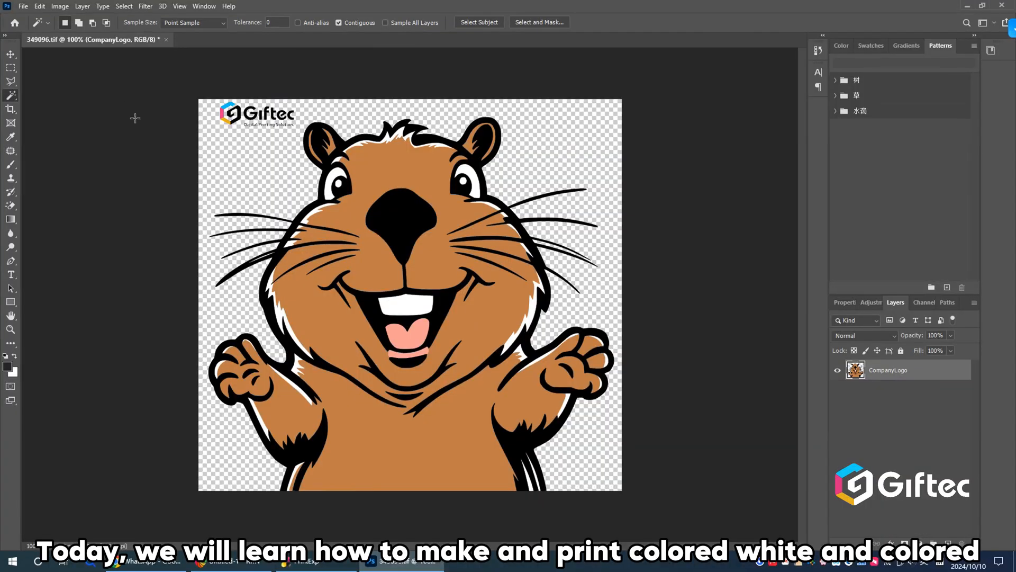
mouse_move(201, 79)
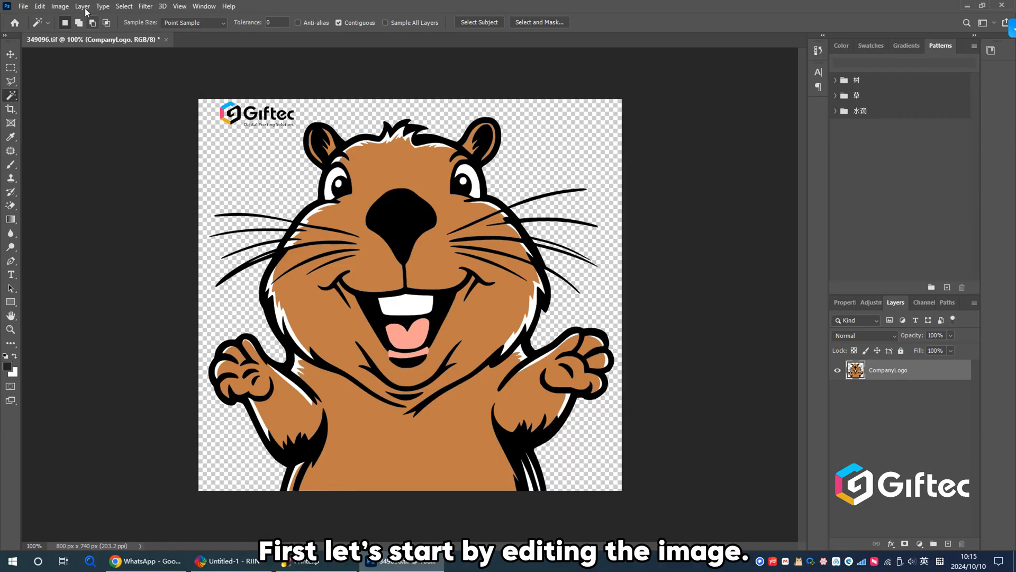
Step: Check the beaver logo's dimensions in Image Size and leave them unchanged
click(59, 7)
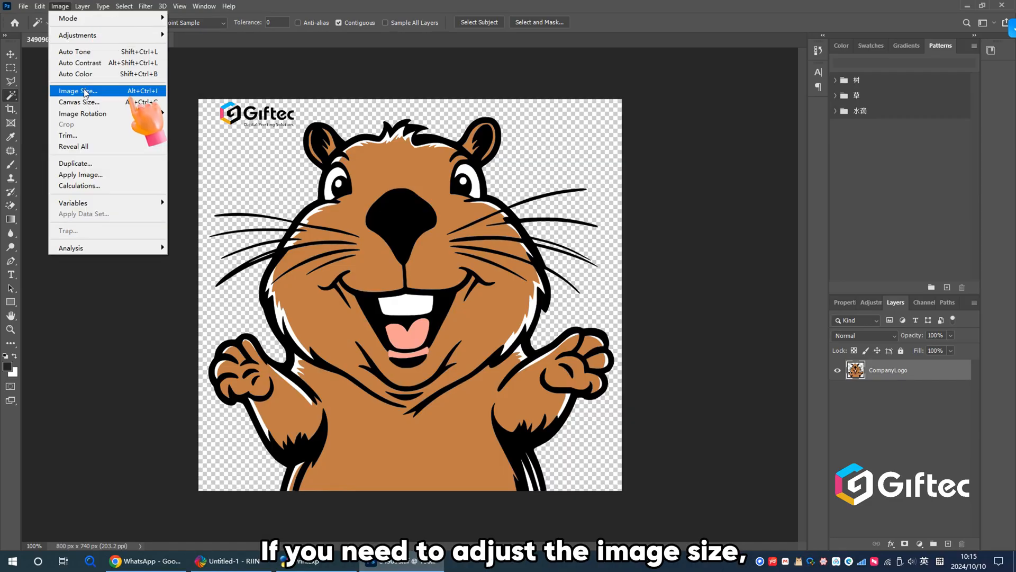
click(77, 91)
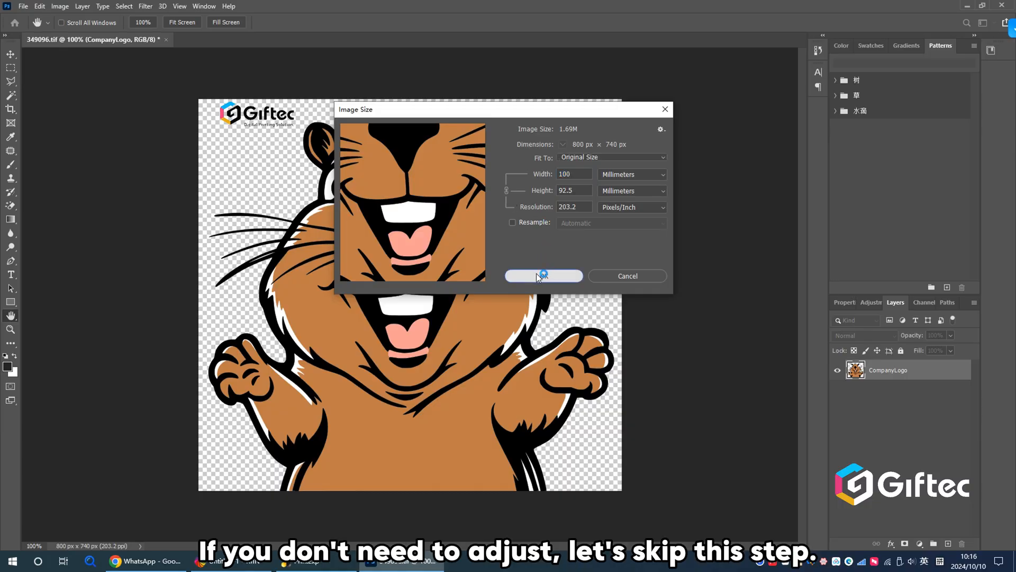
click(543, 275)
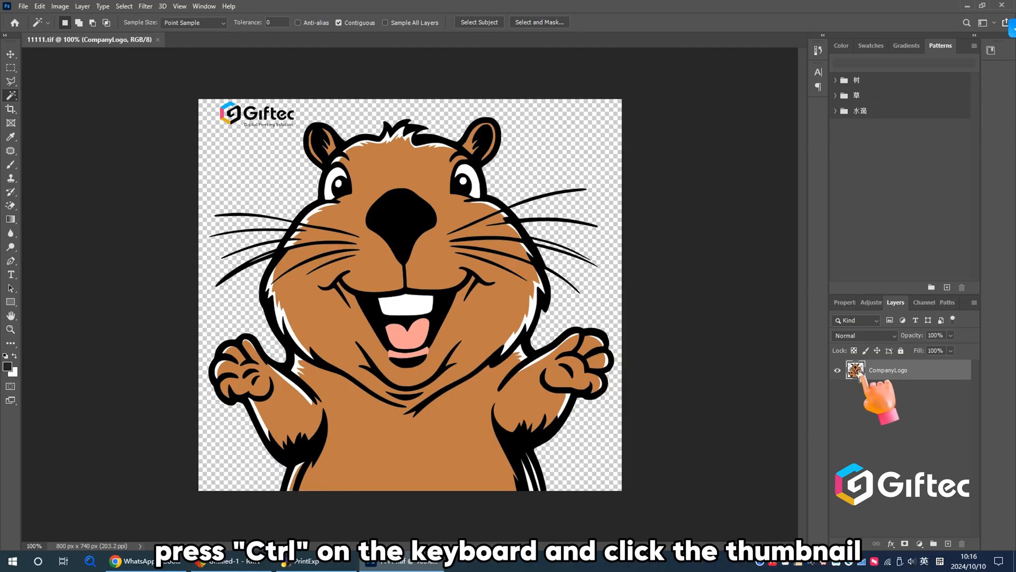
Step: Load the logo layer's shape as a selection and contract it by 2 pixels
click(855, 370)
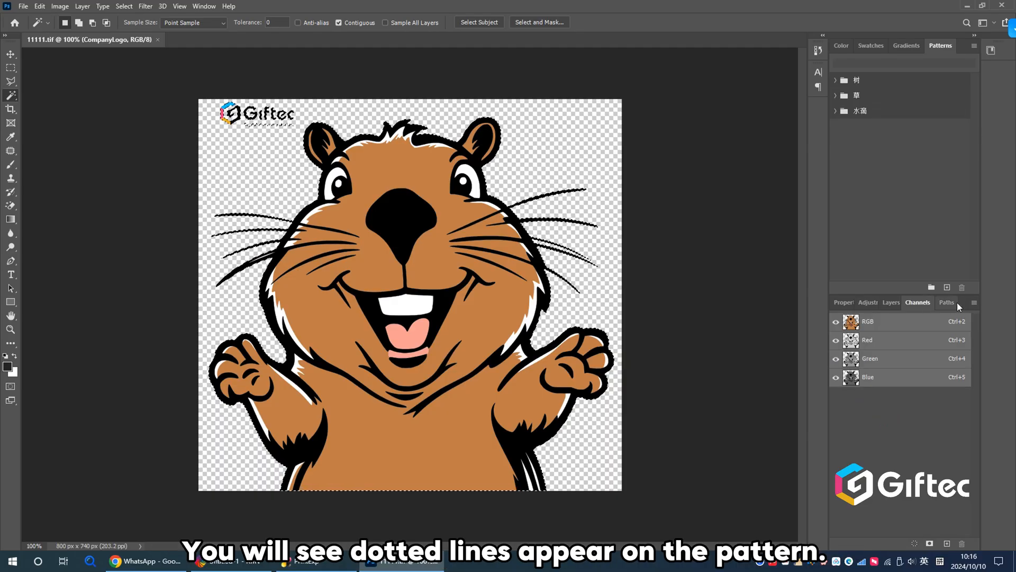
click(123, 7)
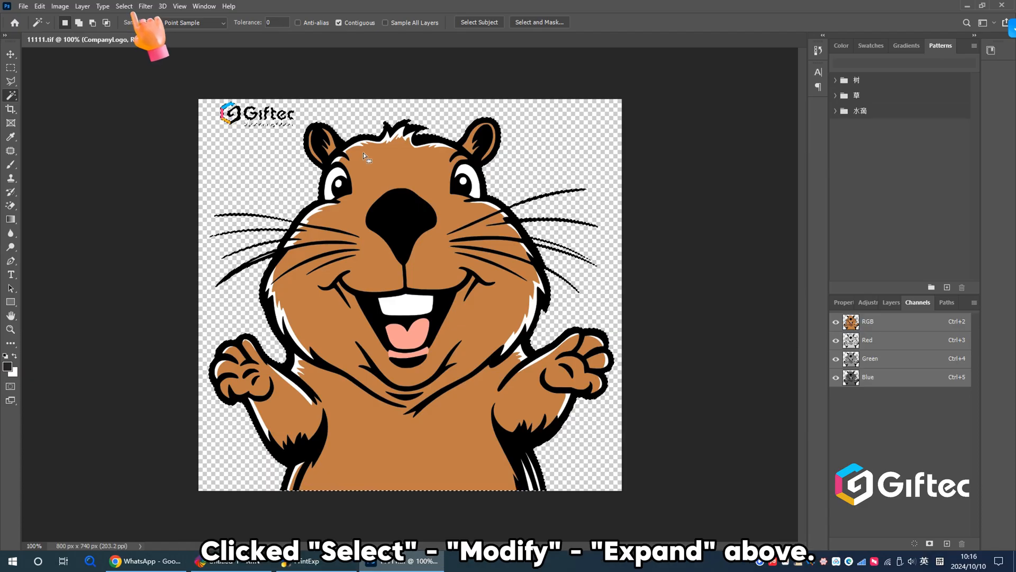
click(124, 6)
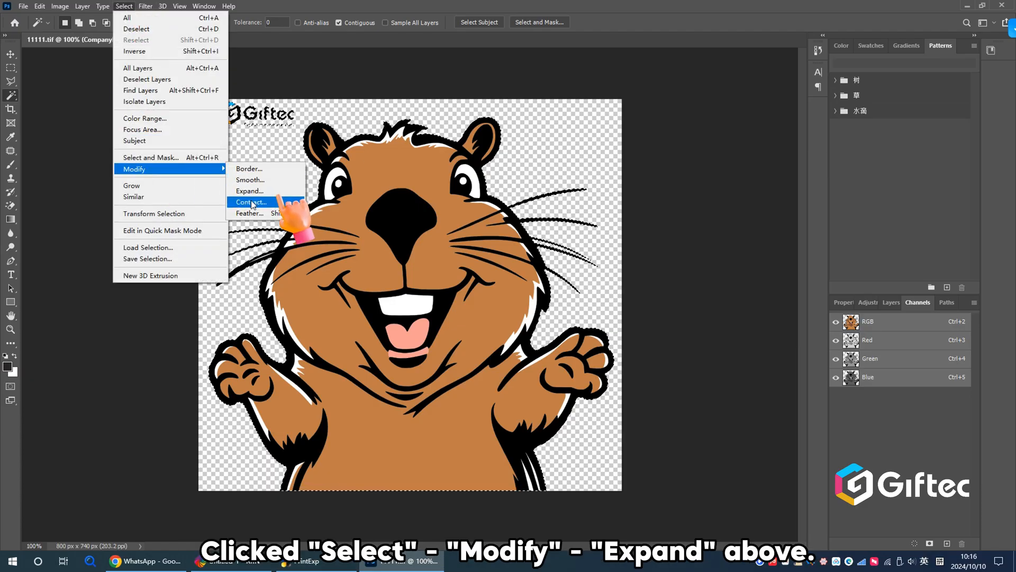
click(250, 201)
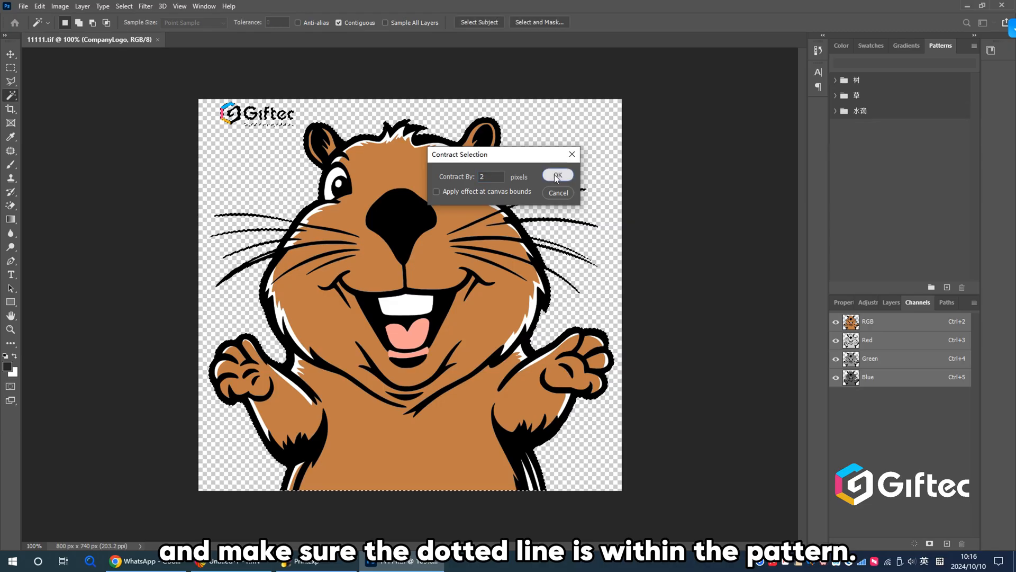
click(555, 176)
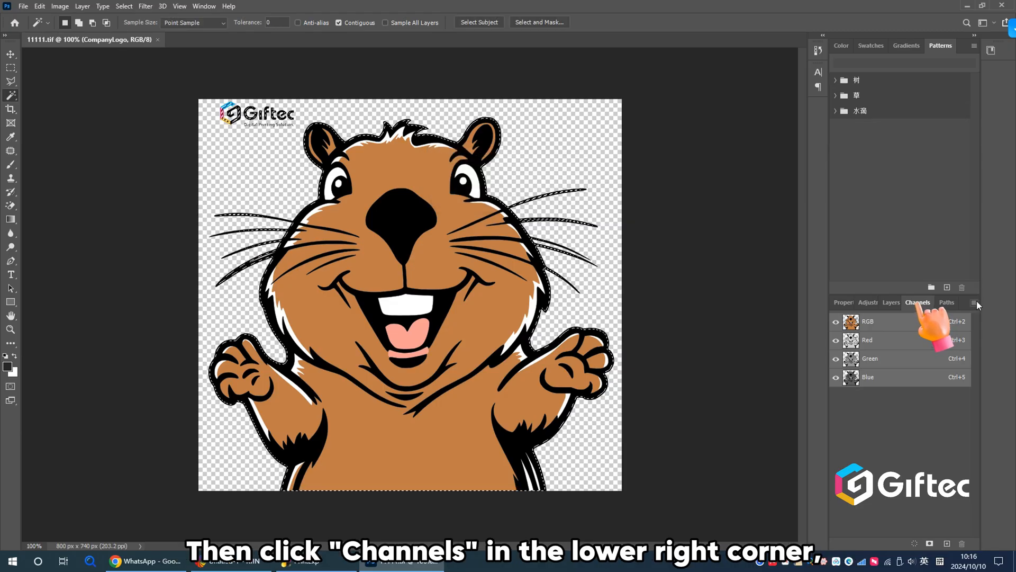
Step: Create spot channel W1 at 100% solidity from the contracted beaver selection
click(974, 302)
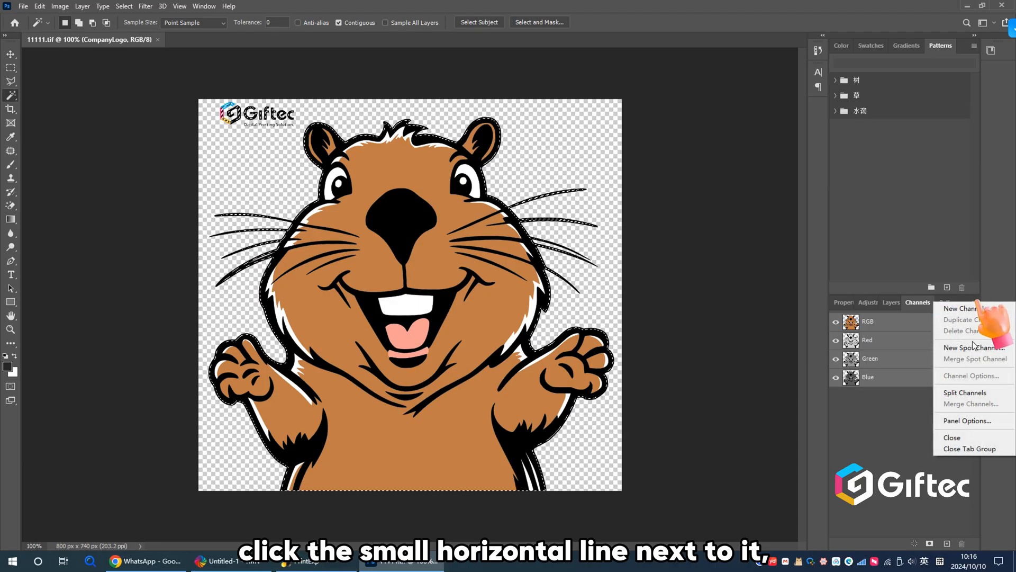
mouse_move(970, 347)
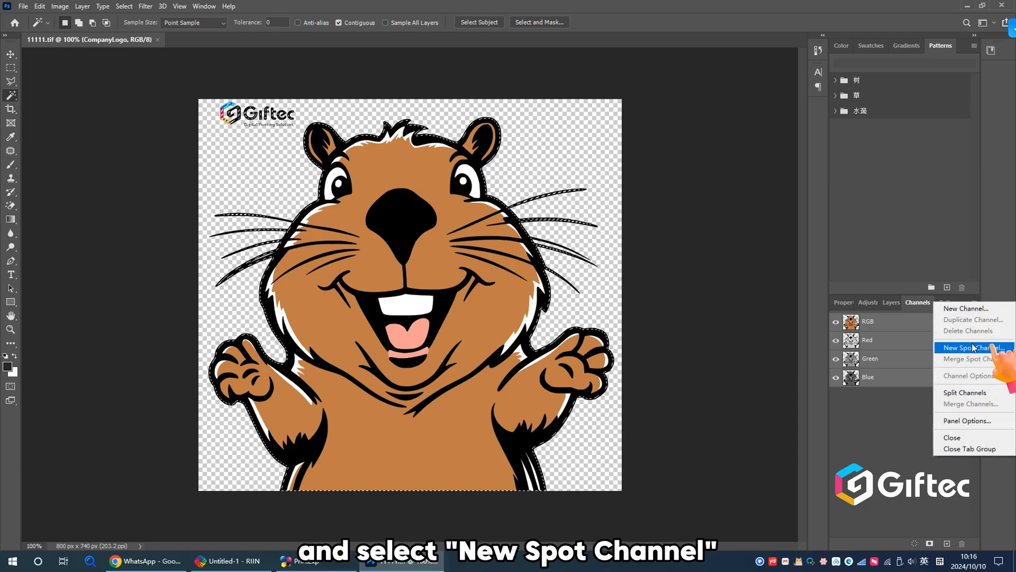
click(967, 347)
text(W1)
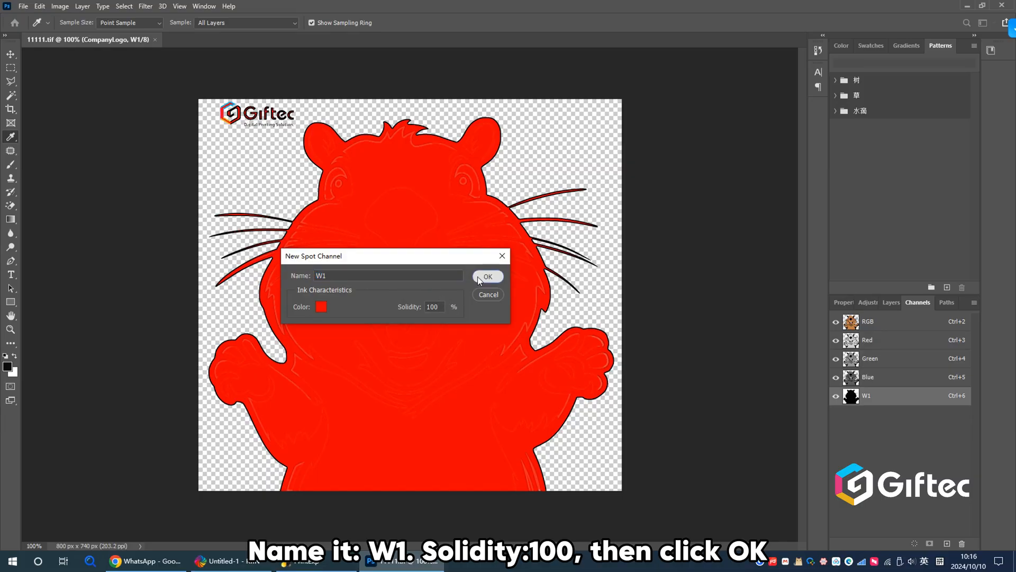
click(487, 276)
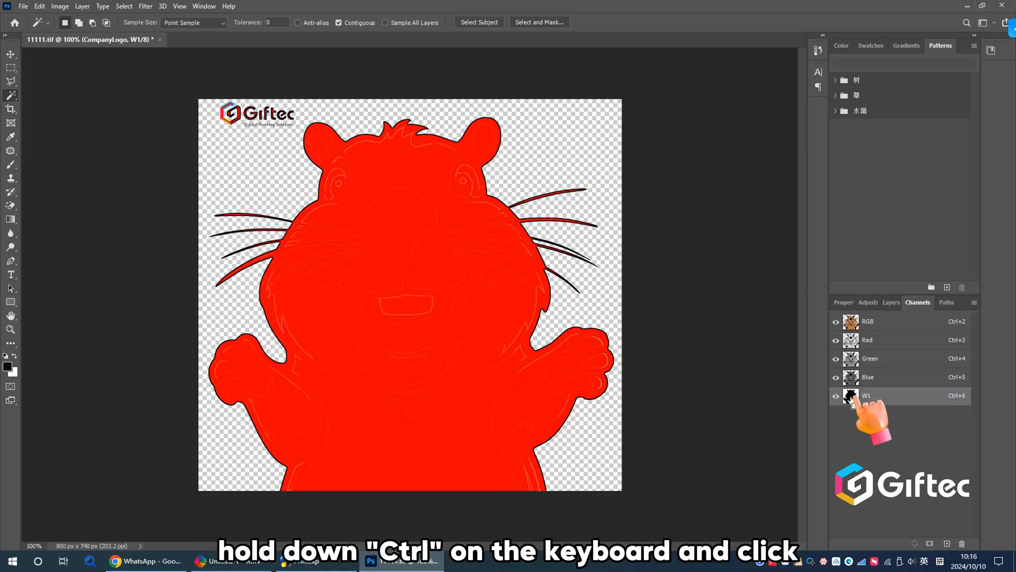
Step: Reselect W1's shape and create a second spot channel W2 at 100% solidity
click(851, 395)
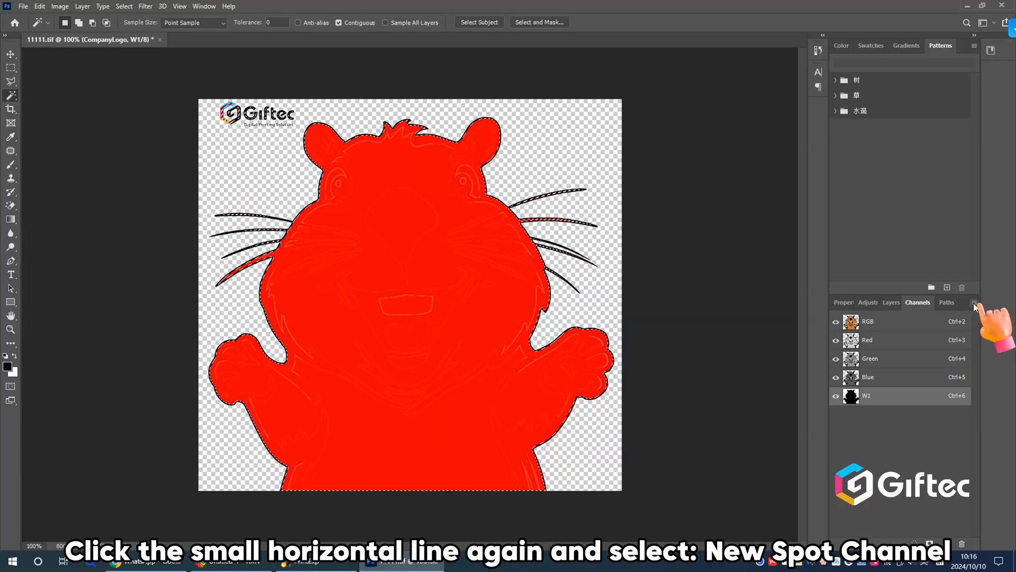
click(974, 302)
text(w)
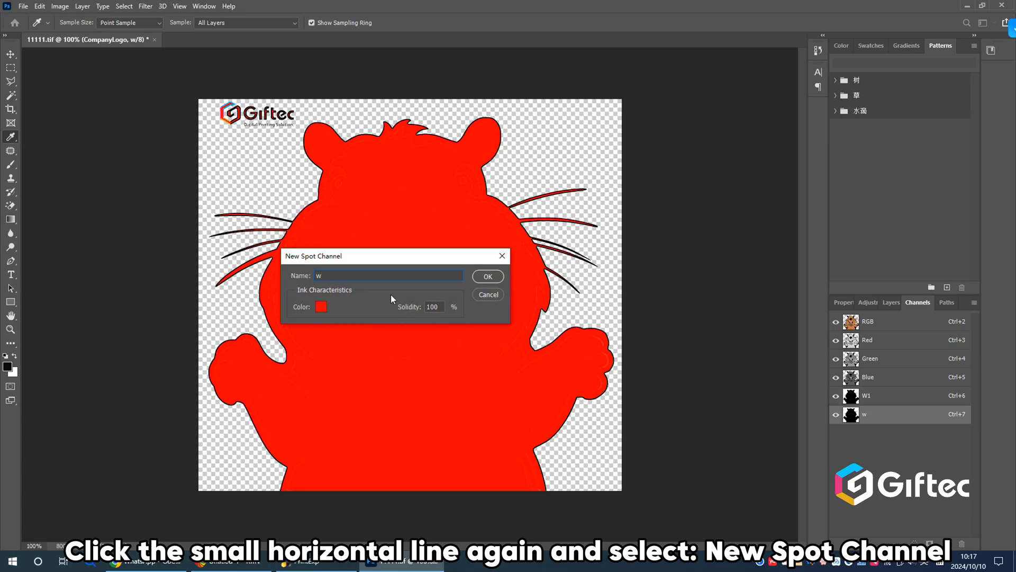
text(W)
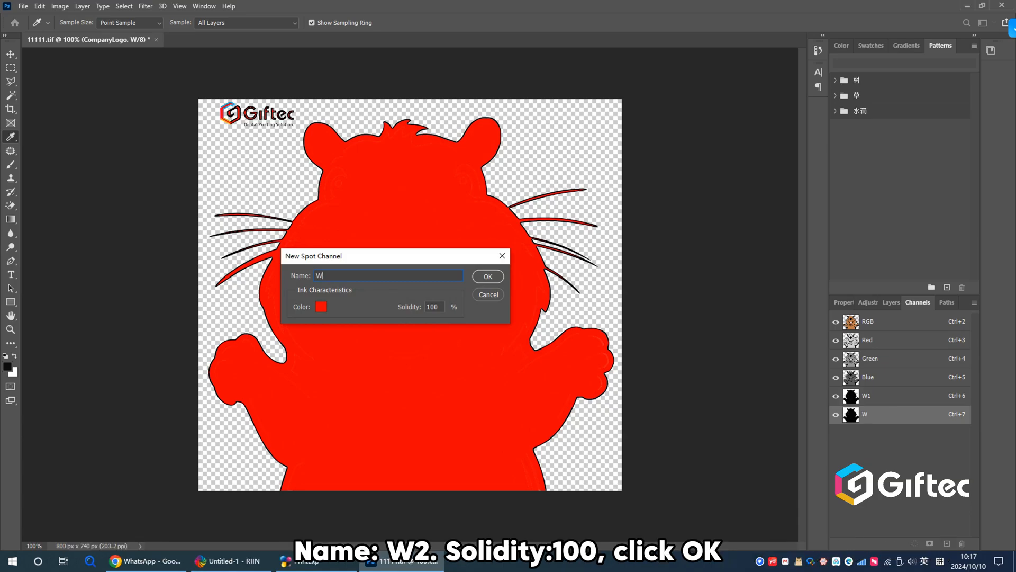
text(2)
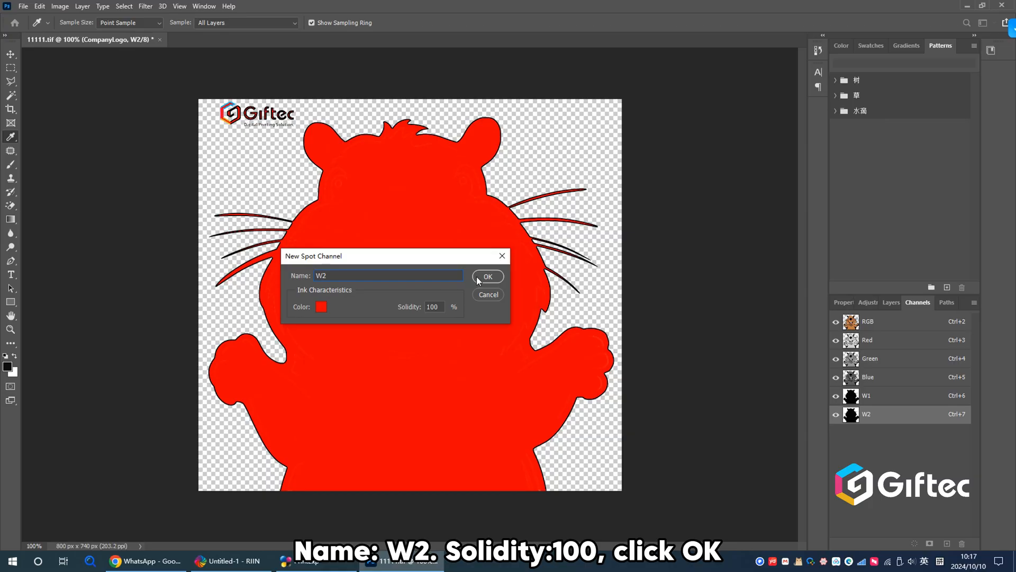
click(487, 276)
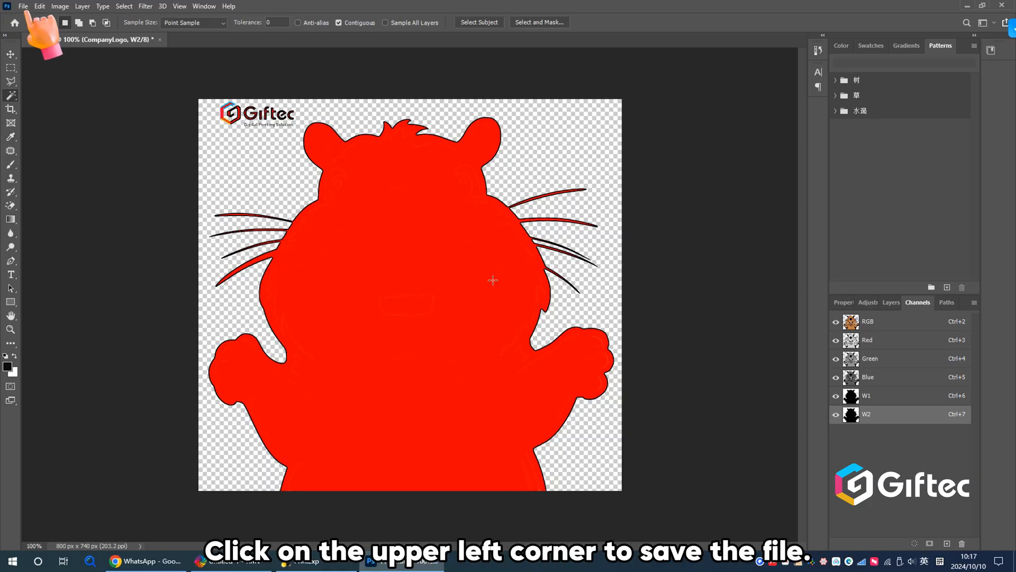
Step: Save the logo as TIFF 222 on the desktop with Spot Colors kept
click(22, 6)
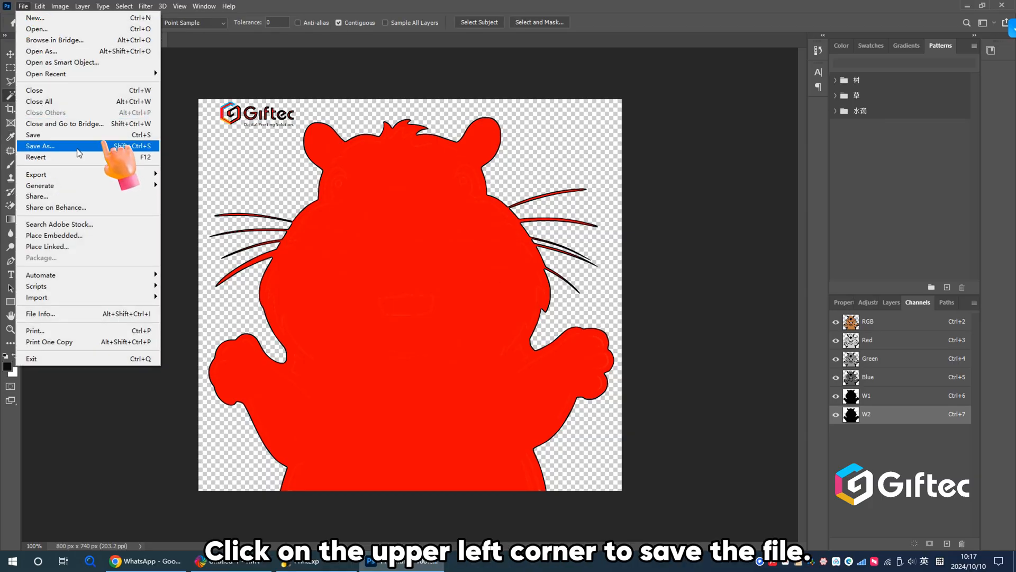
click(39, 145)
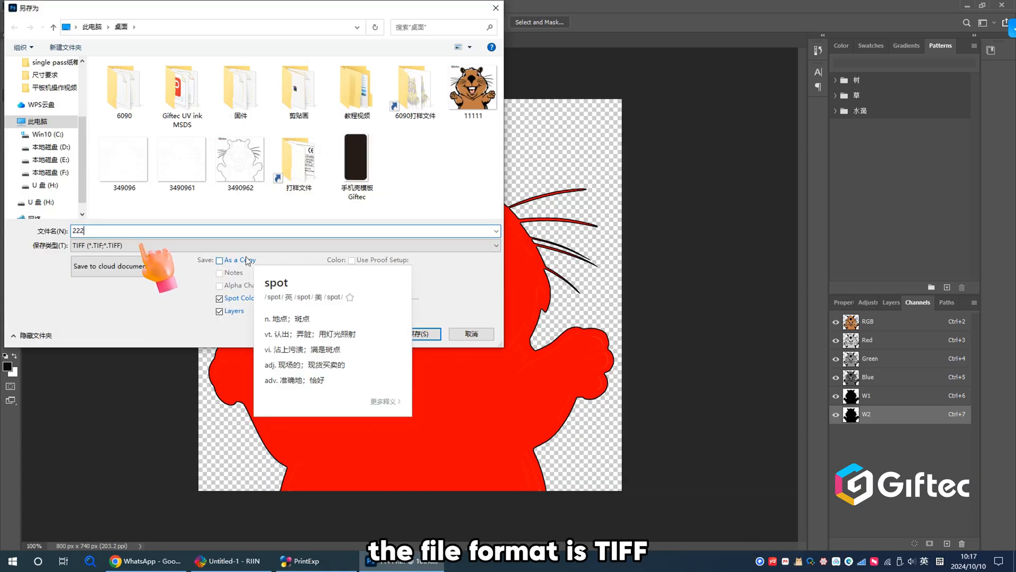
click(423, 333)
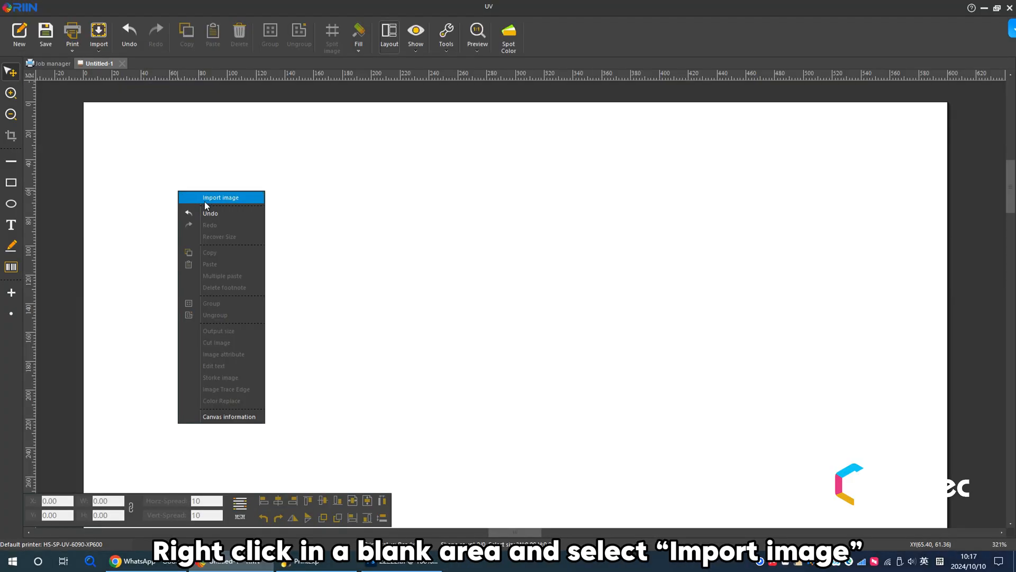
Step: Import the saved beaver TIFF from the desktop onto the RIIN canvas
click(221, 197)
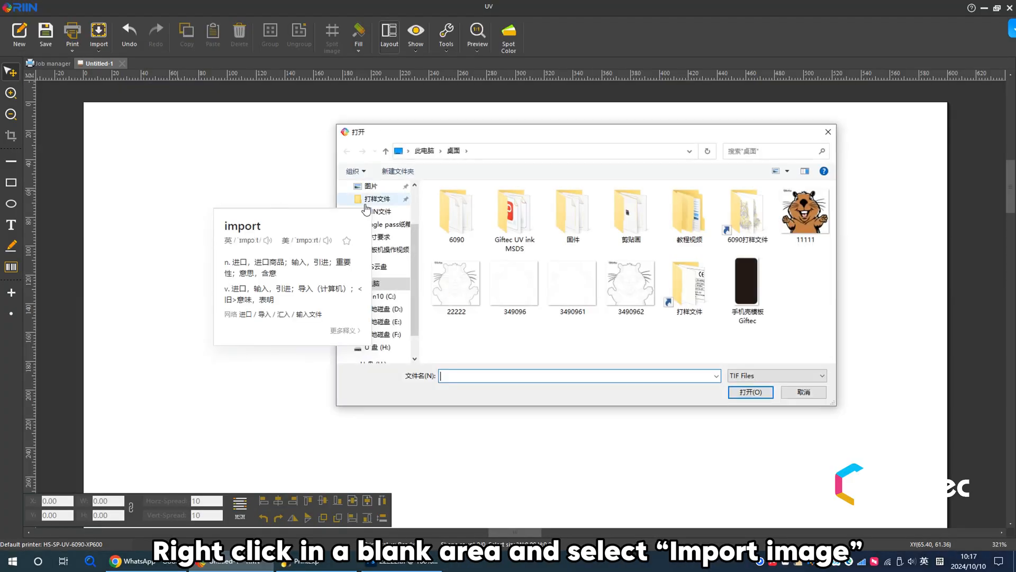
click(456, 281)
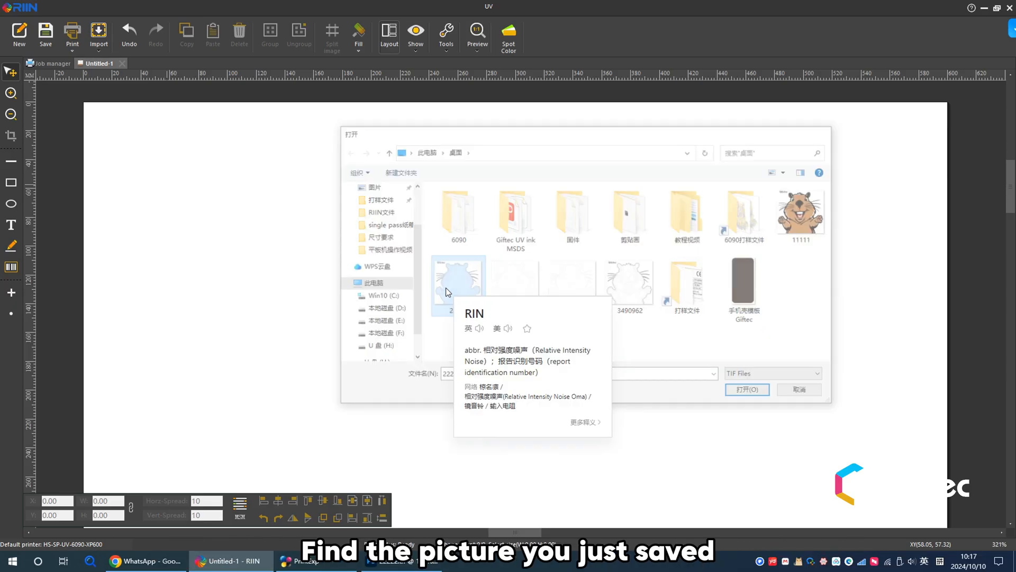
click(746, 389)
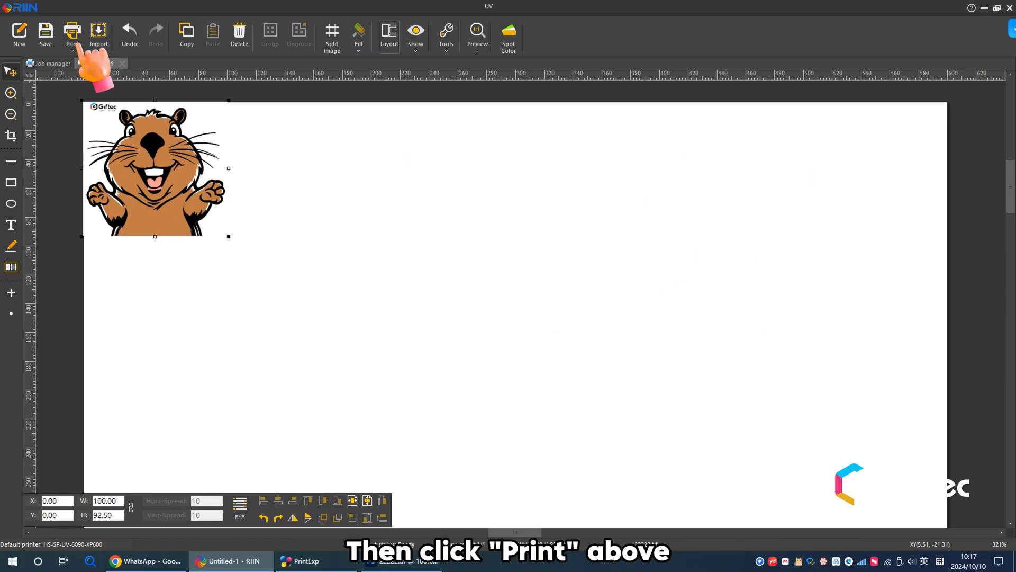
Step: Rip the imported logo and save it as print file 22222.prn
click(72, 33)
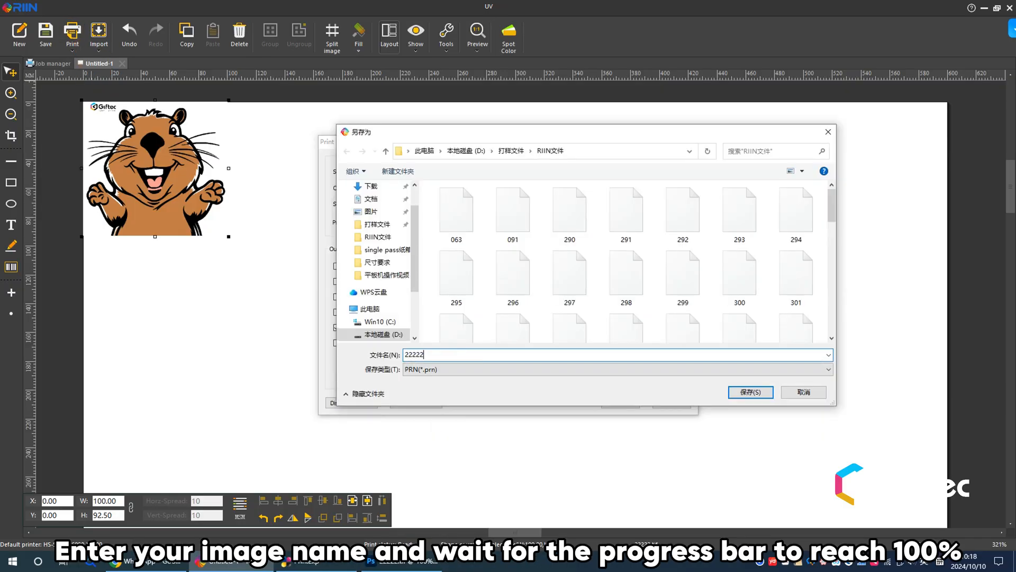
click(749, 391)
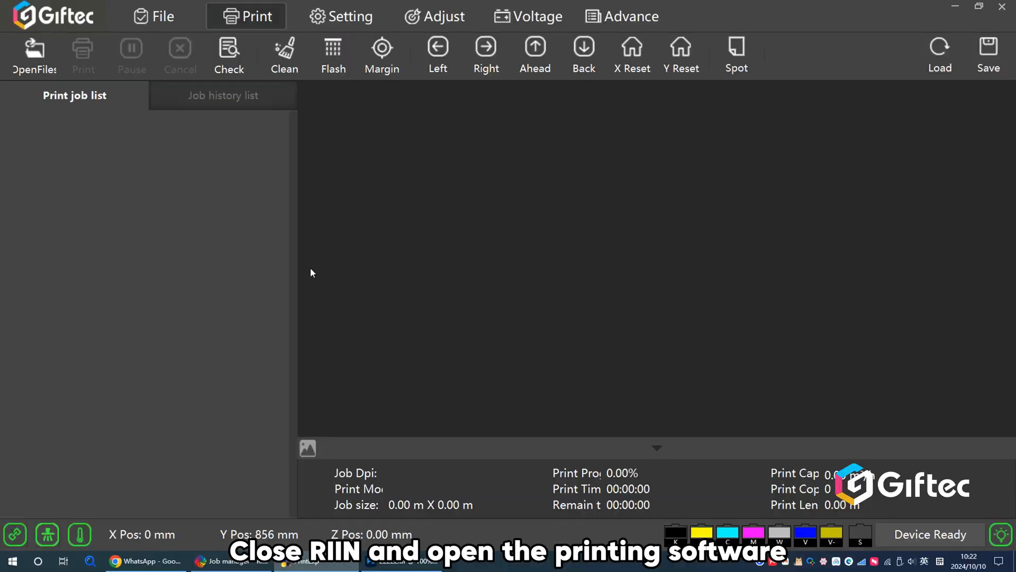
mouse_move(554, 209)
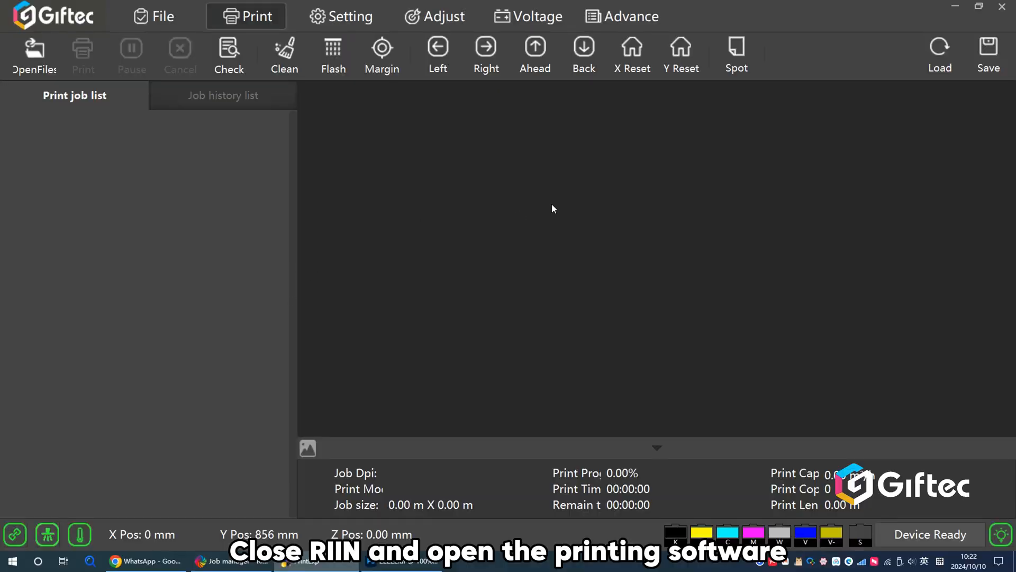
Step: Add the 222222.prn beaver job from the RIIN文件 folder to the print queue
click(152, 16)
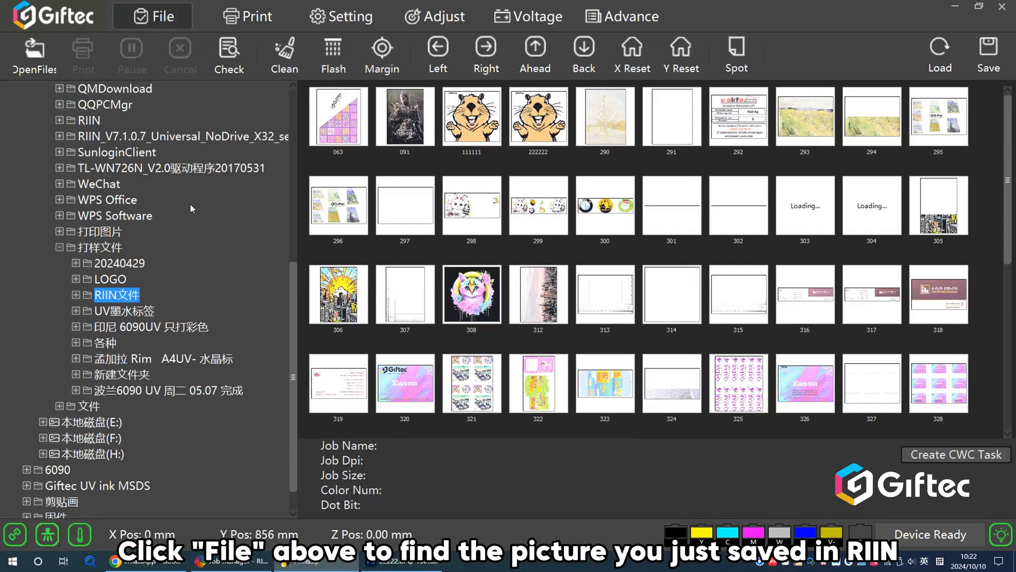
click(246, 16)
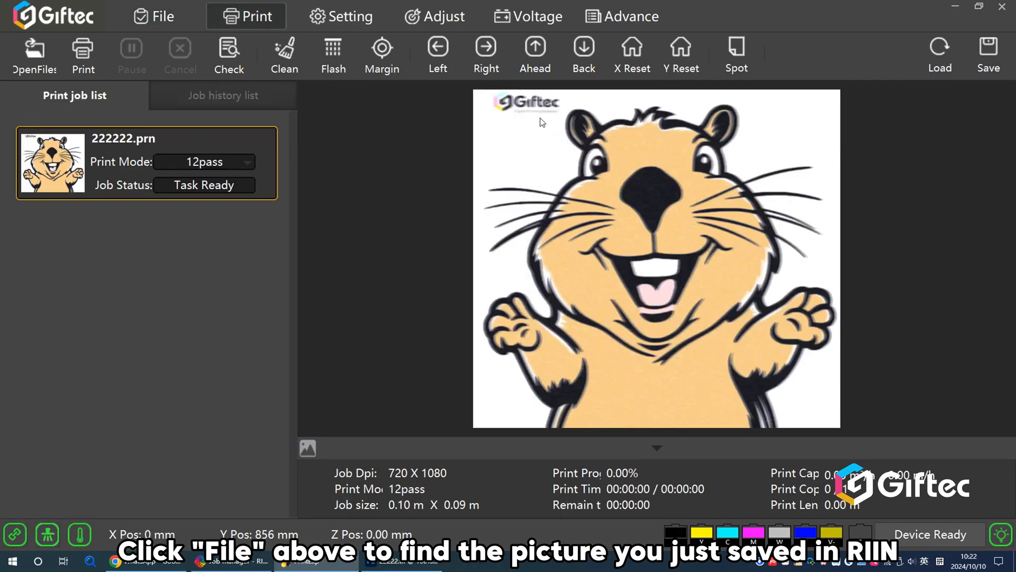
click(339, 16)
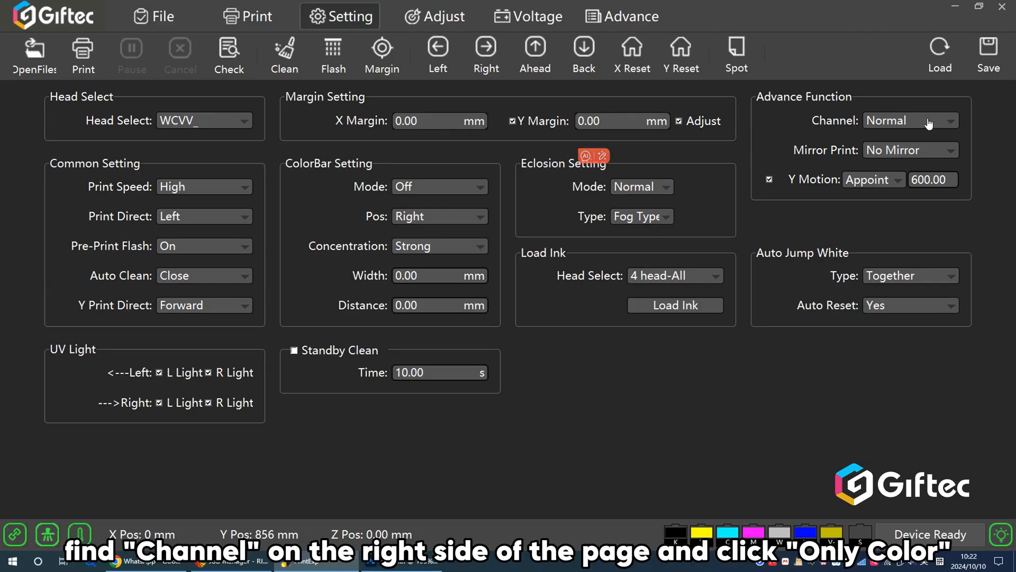
Step: Set the Advance Function channel to Only Color and return to the print job
click(910, 119)
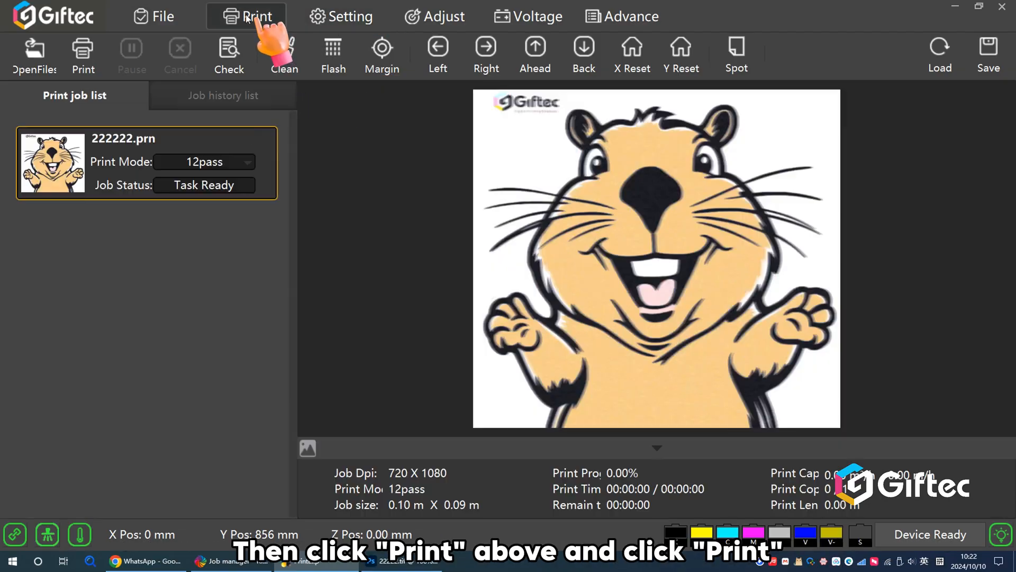
click(82, 55)
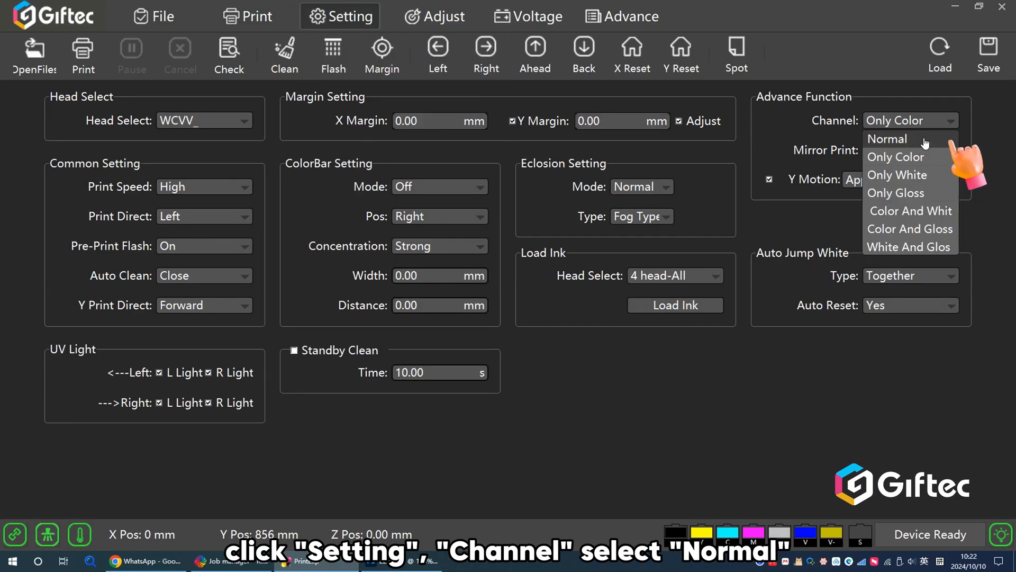
Step: Set the channel back to Normal and start printing the beaver job
click(887, 137)
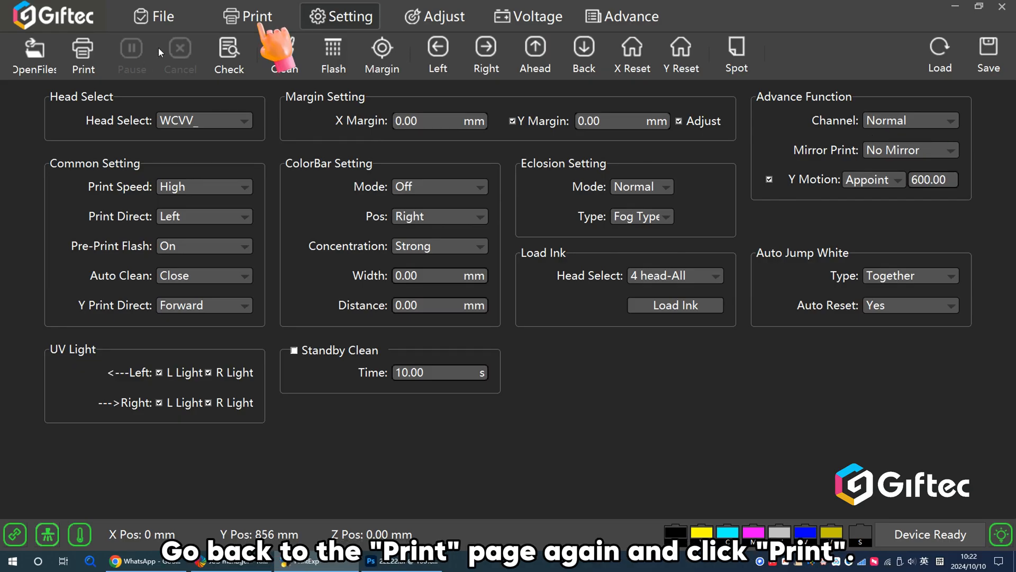
click(246, 16)
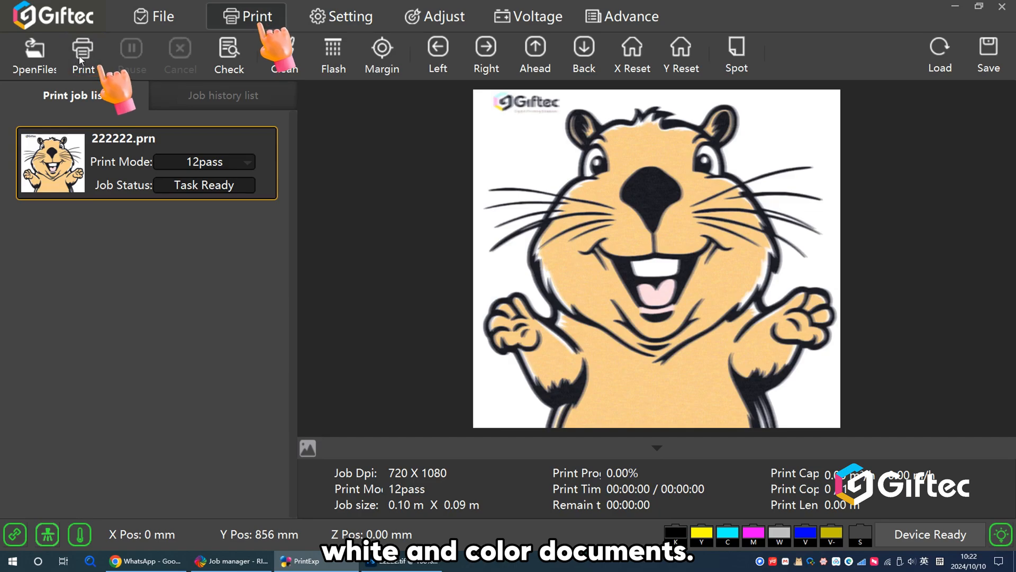
click(82, 55)
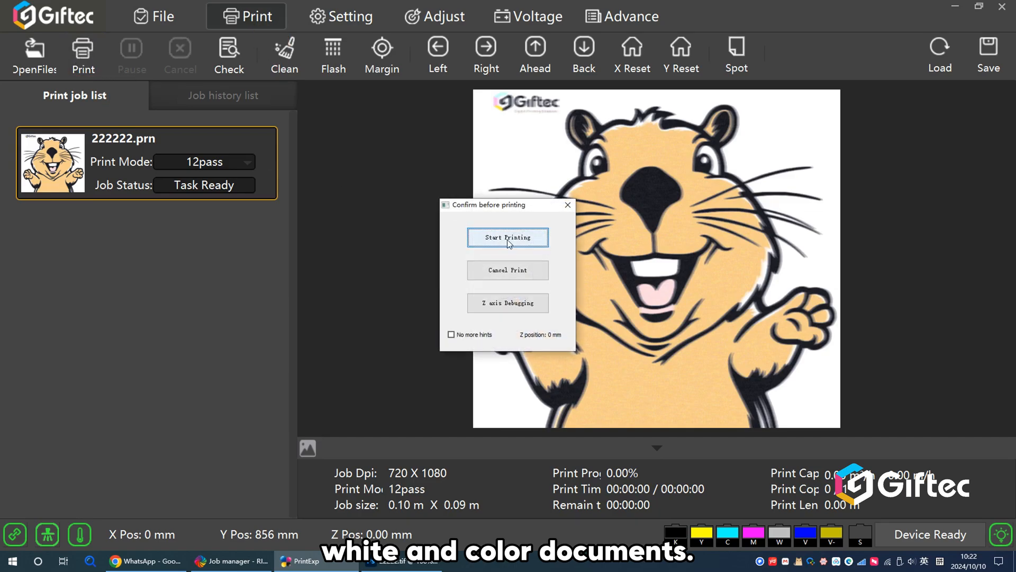